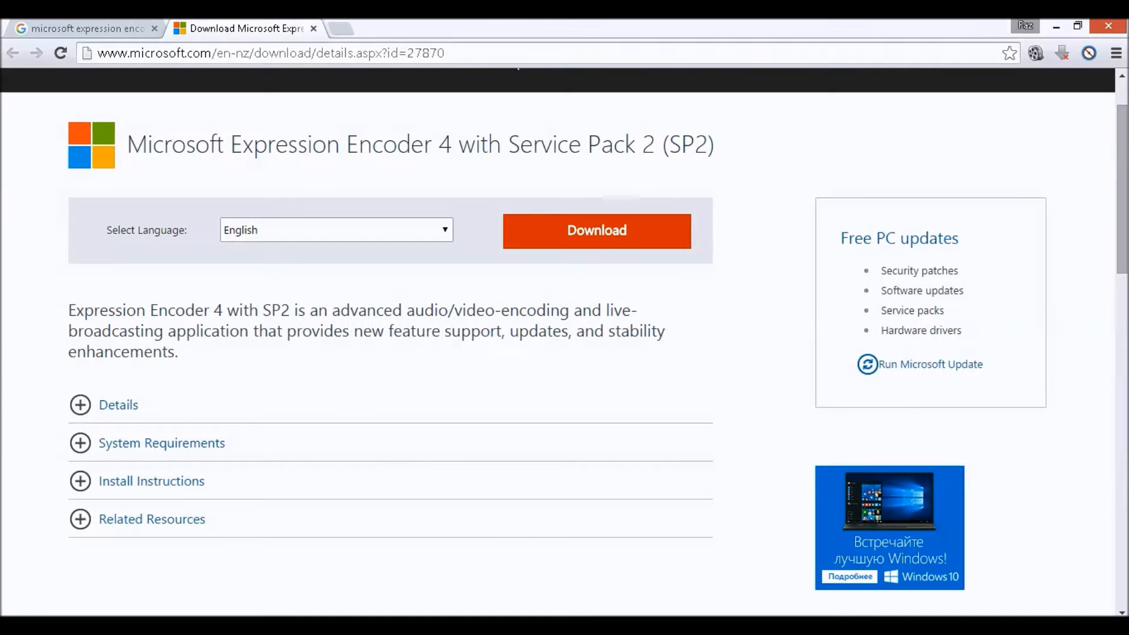
Launch the Encoder_en installer from Downloads until the Expression Encoder 4 maintenance window appears.
left_click(78, 28)
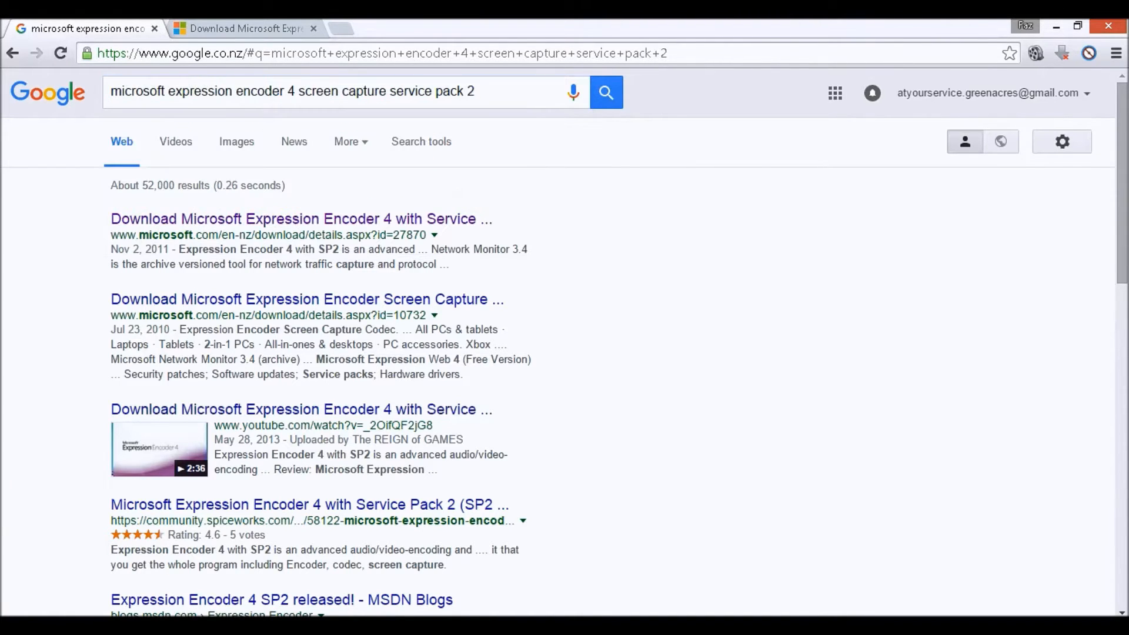
mouse_move(300, 218)
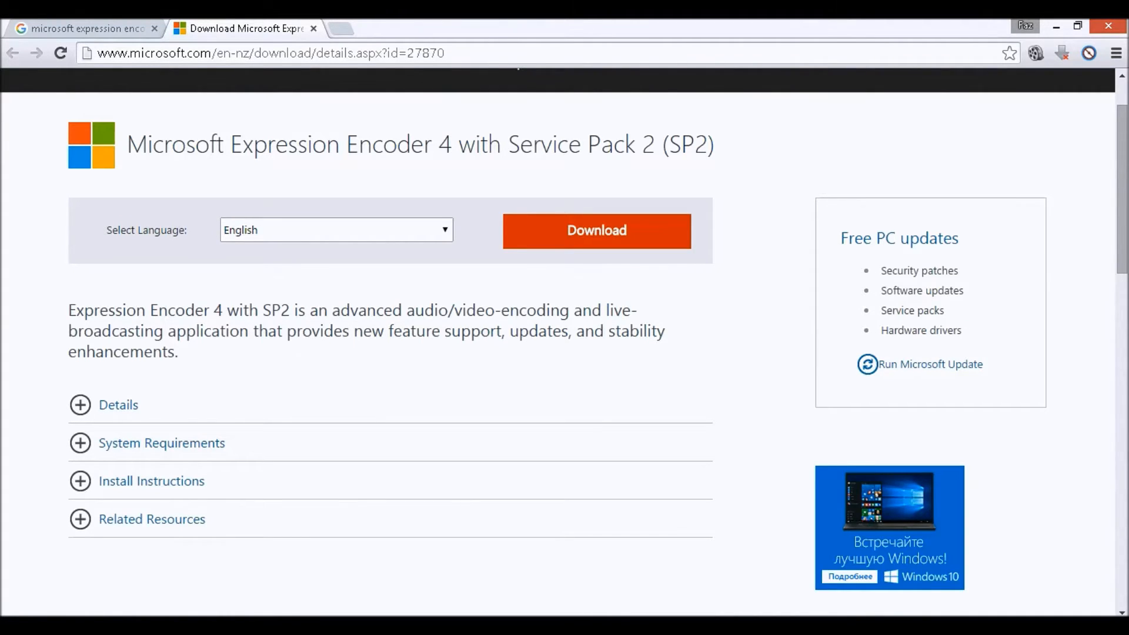
mouse_move(152, 481)
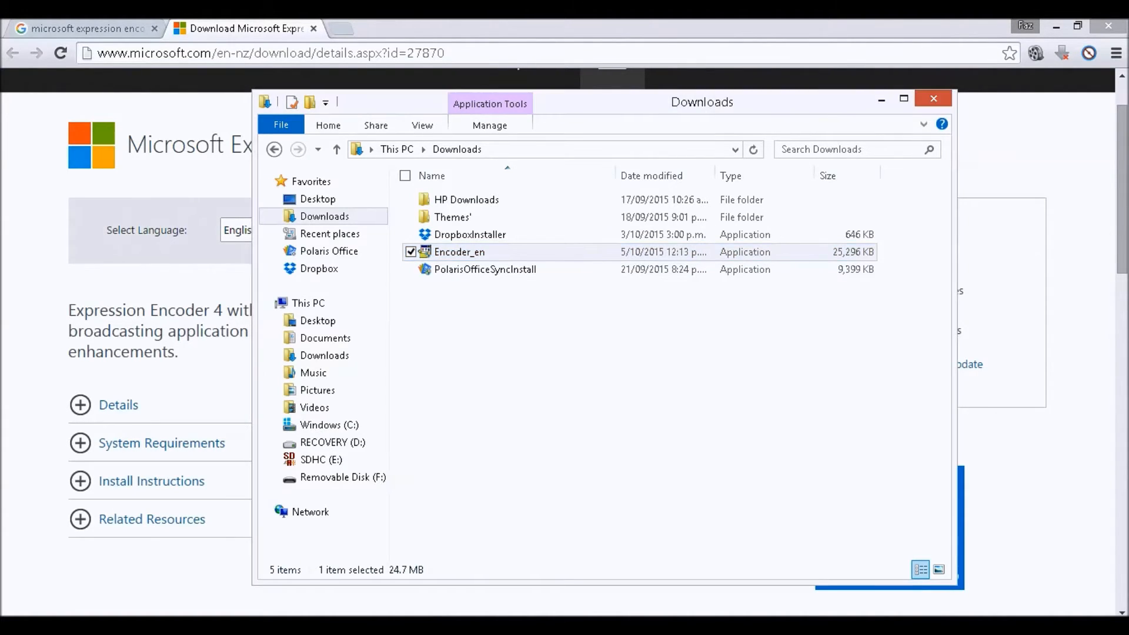
double_click(459, 252)
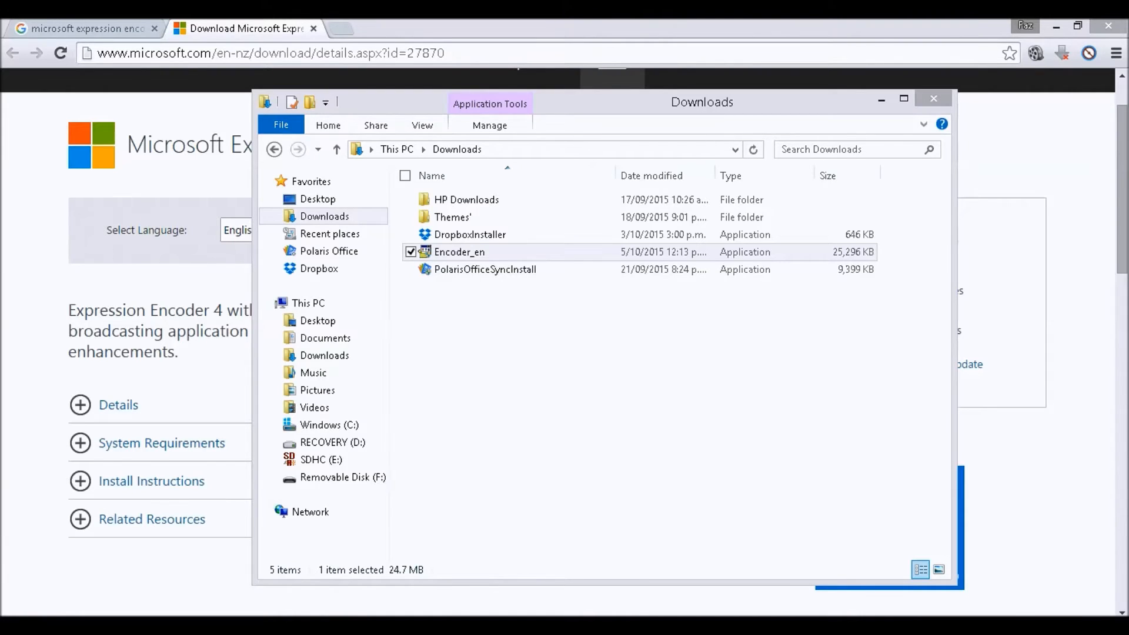
double_click(459, 252)
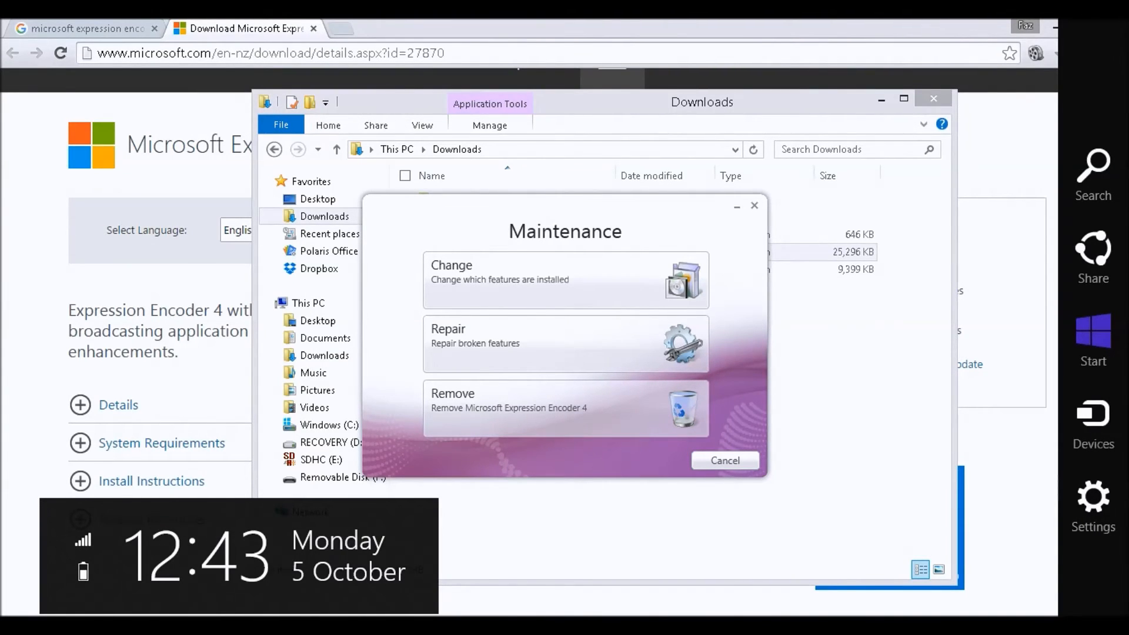
Search 'notepad' in the Windows 8 Search charm and launch a new untitled Notepad.
left_click(1093, 173)
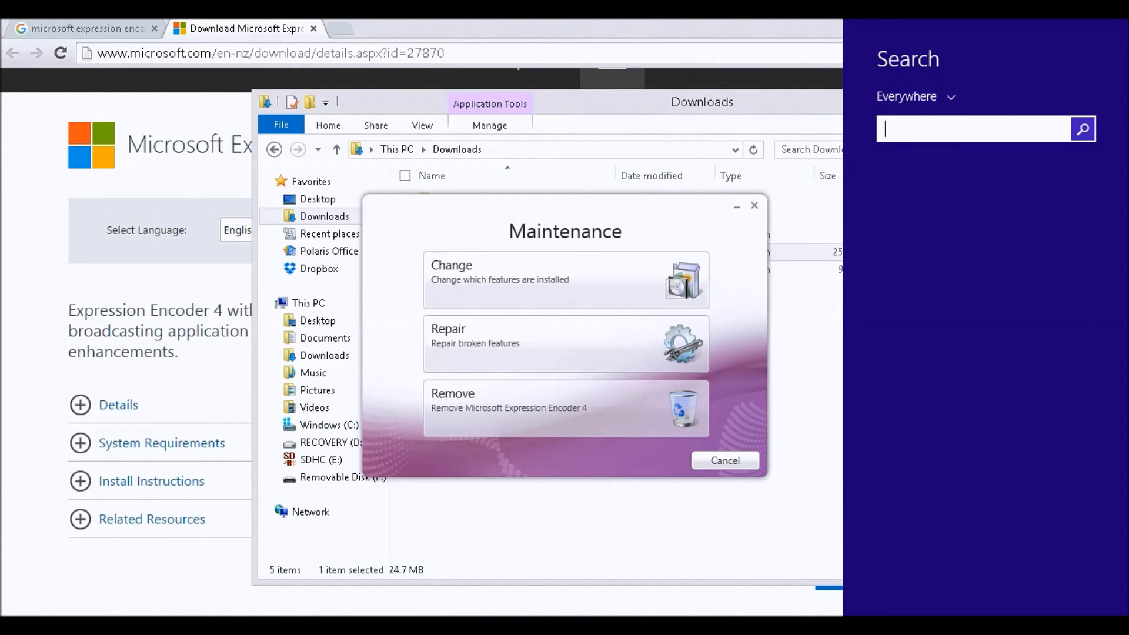
type("no")
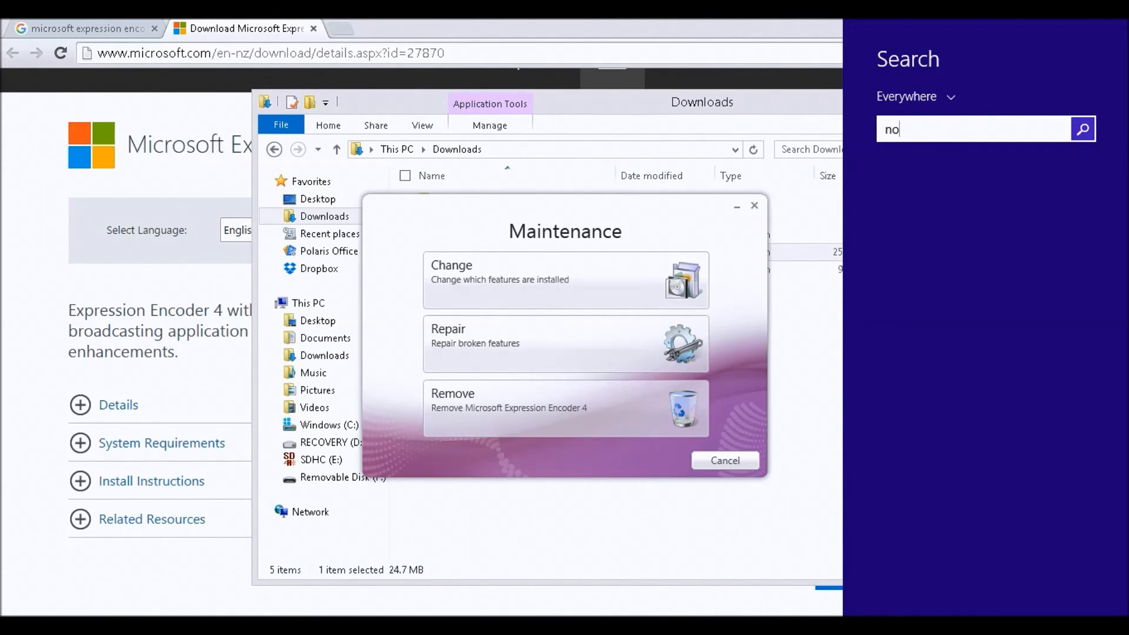
type("te")
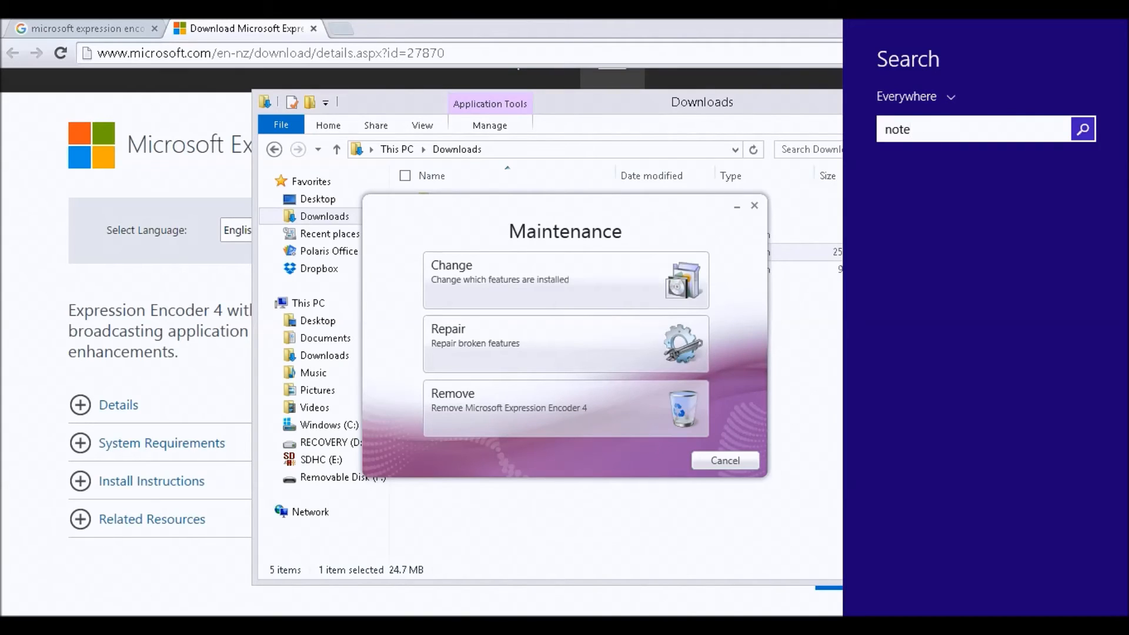
type("pad")
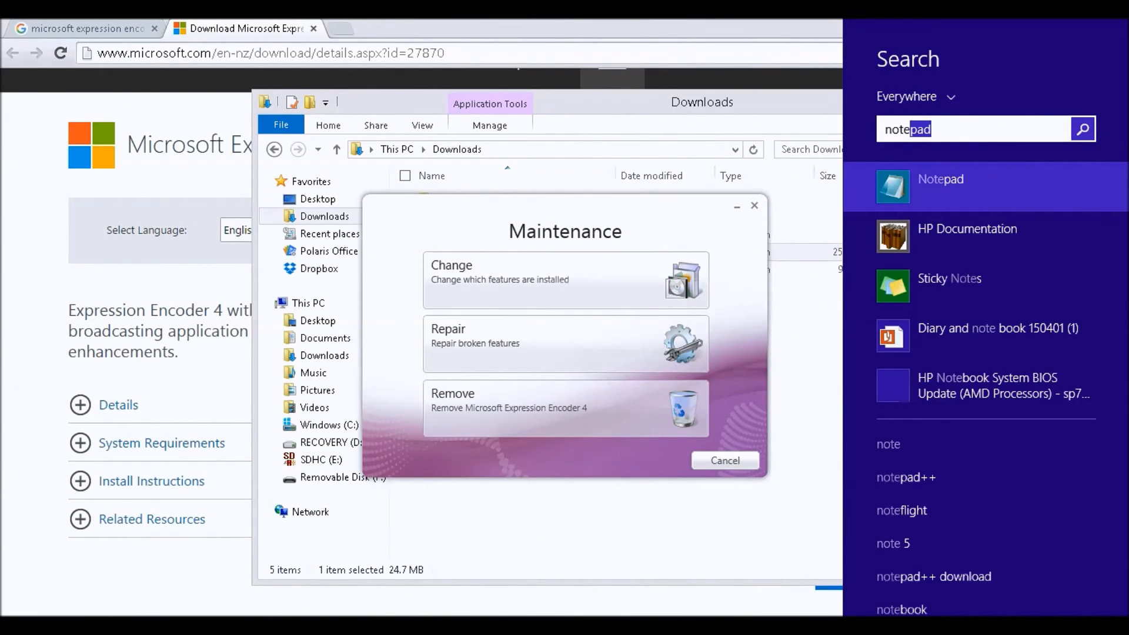
left_click(941, 178)
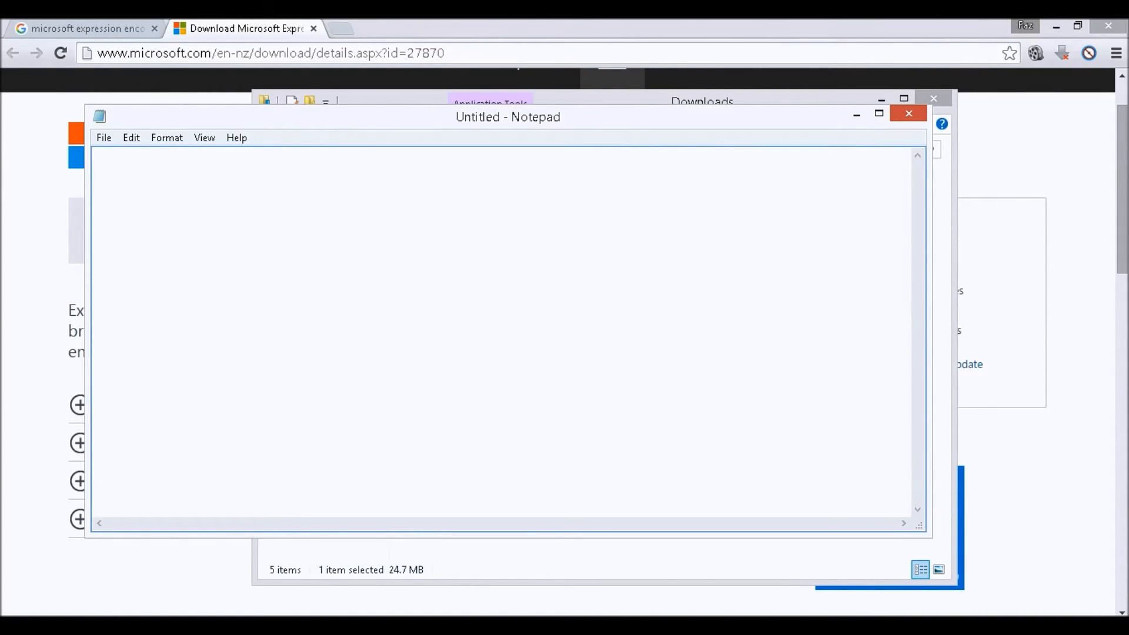
left_click(505, 325)
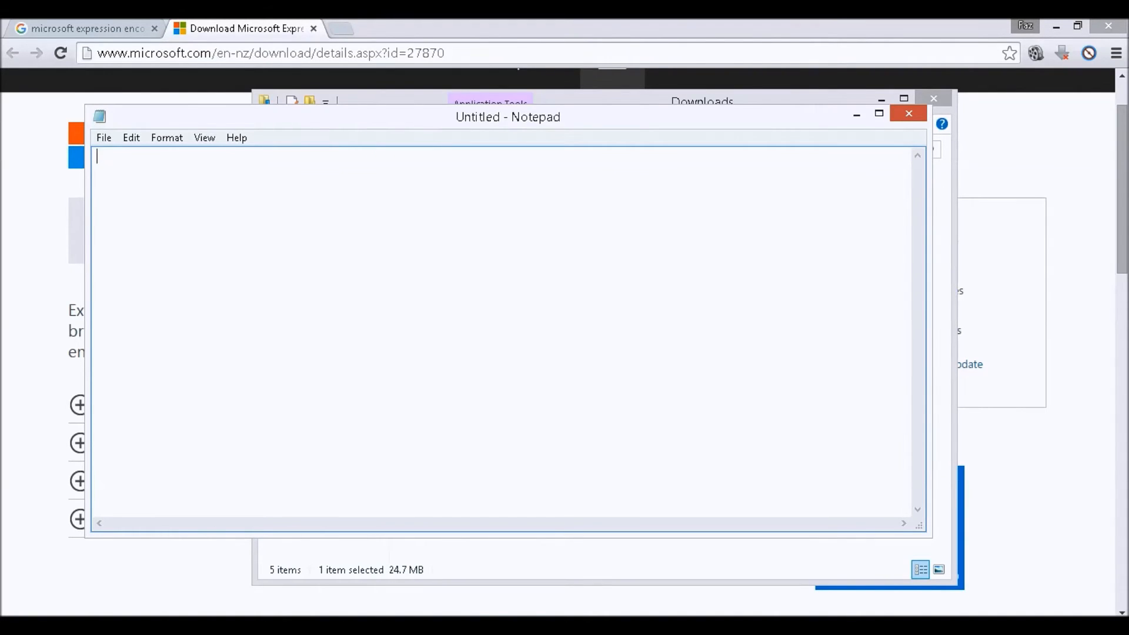
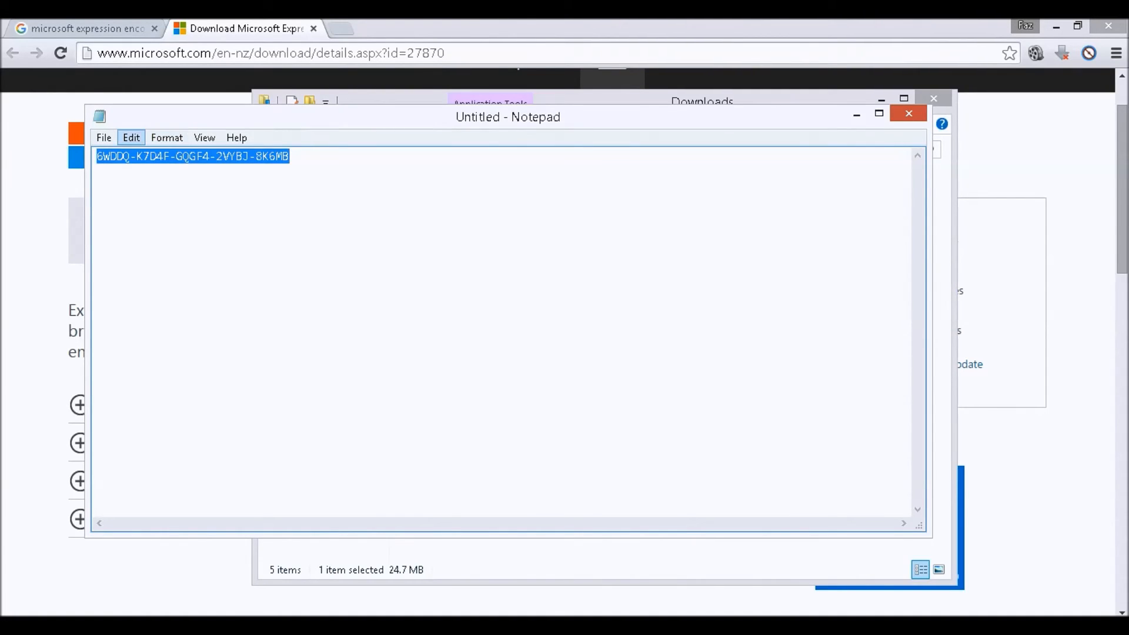
Set the key's font to 48-point Consolas and maximize the Notepad window.
left_click(166, 138)
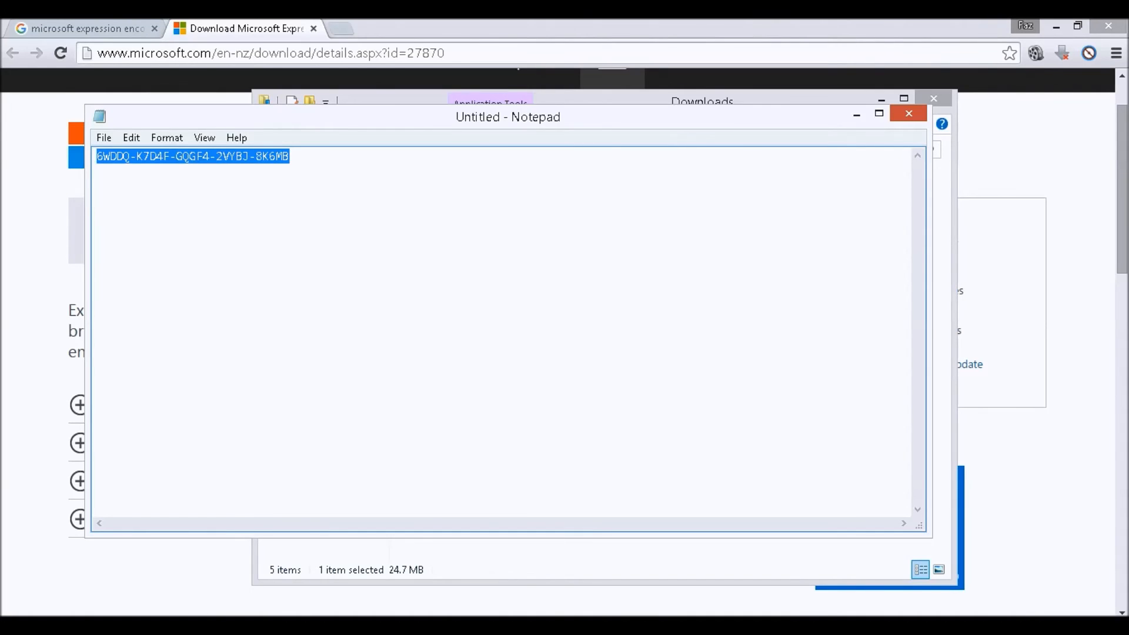
left_click(166, 137)
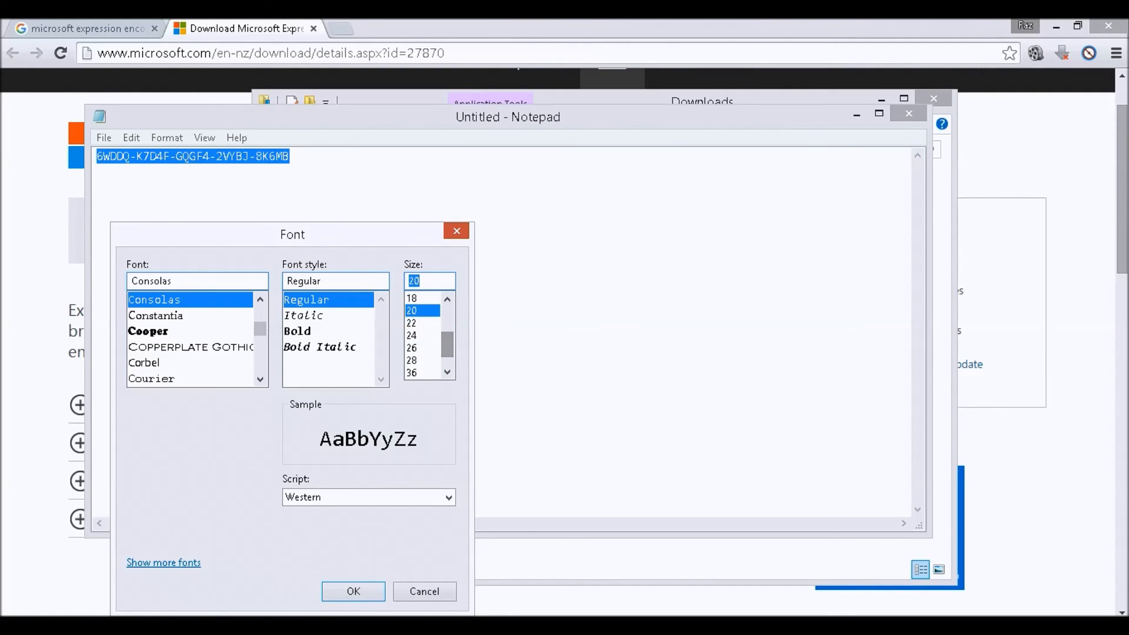
left_click(412, 372)
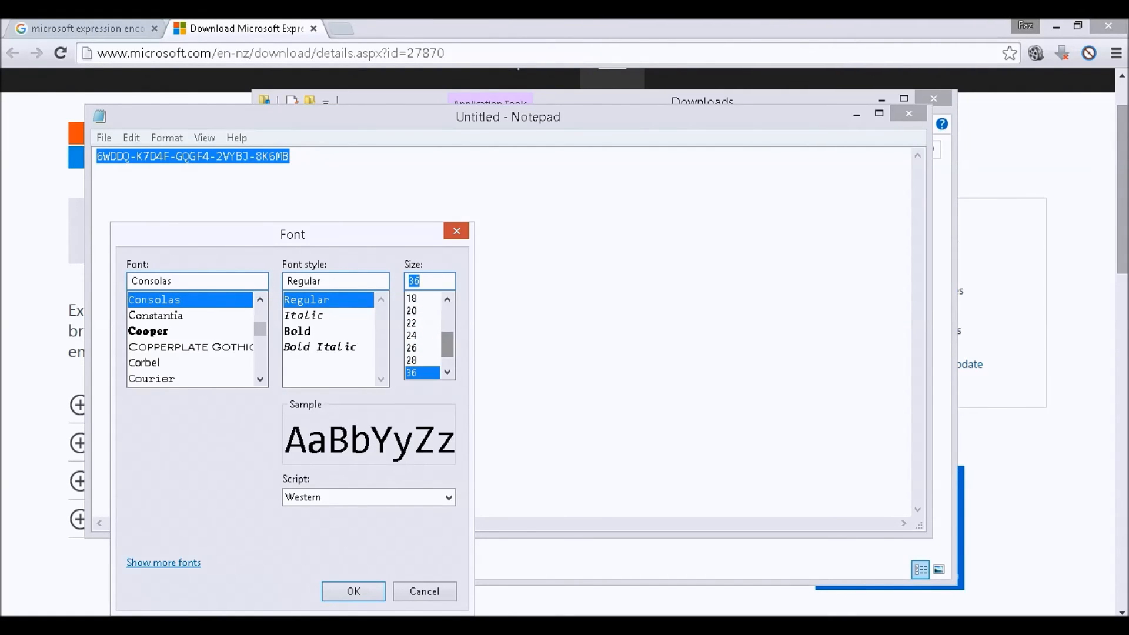
left_click(411, 360)
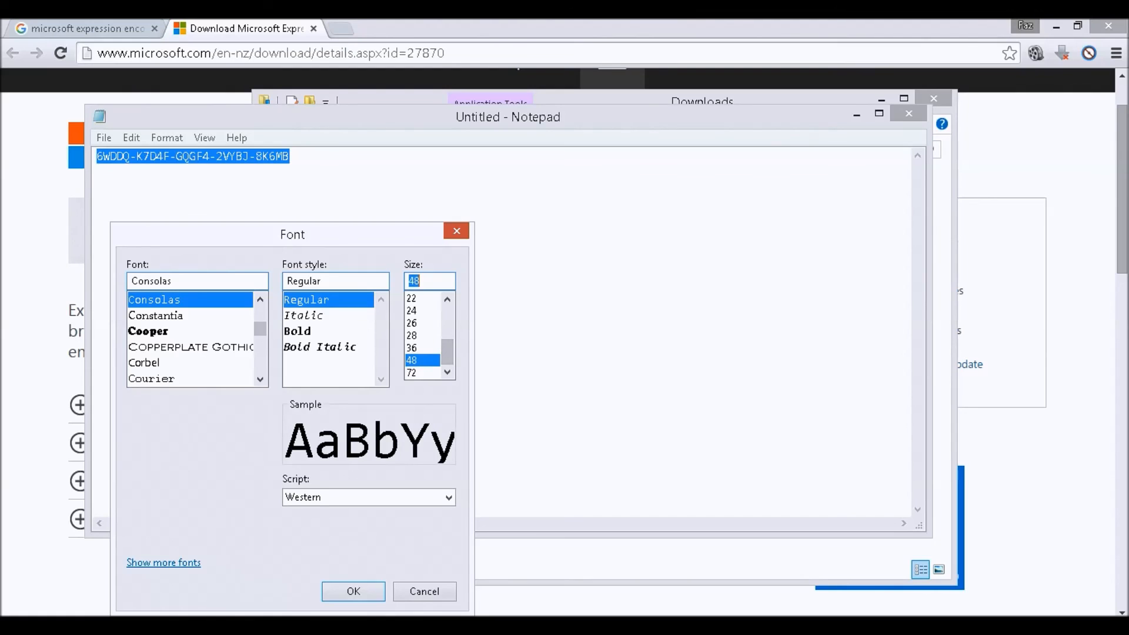
left_click(353, 592)
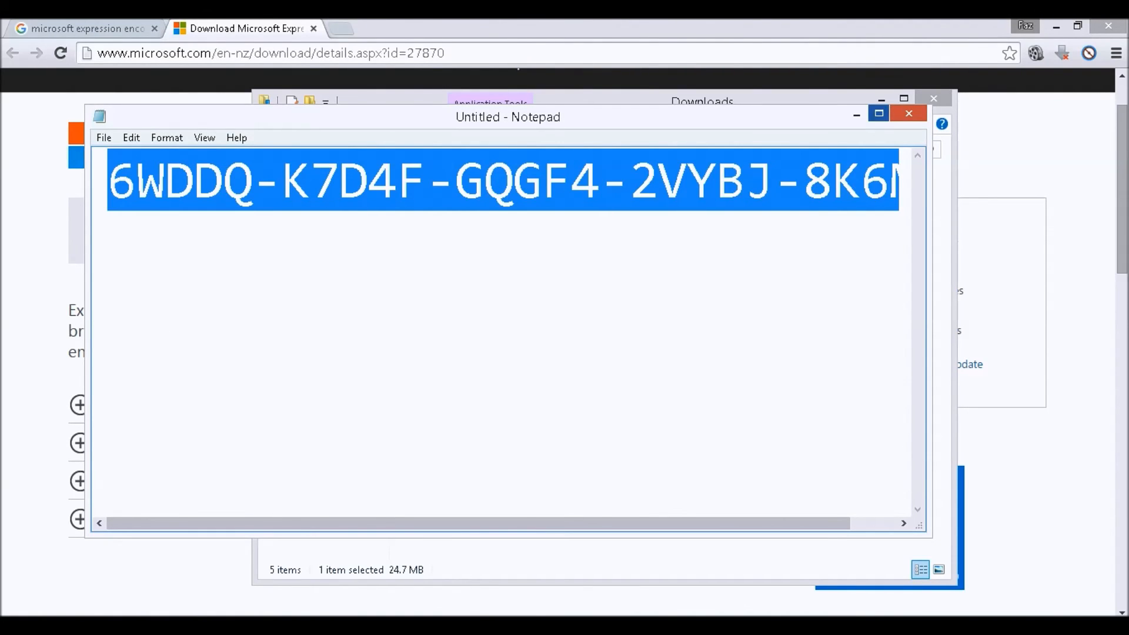
left_click(877, 113)
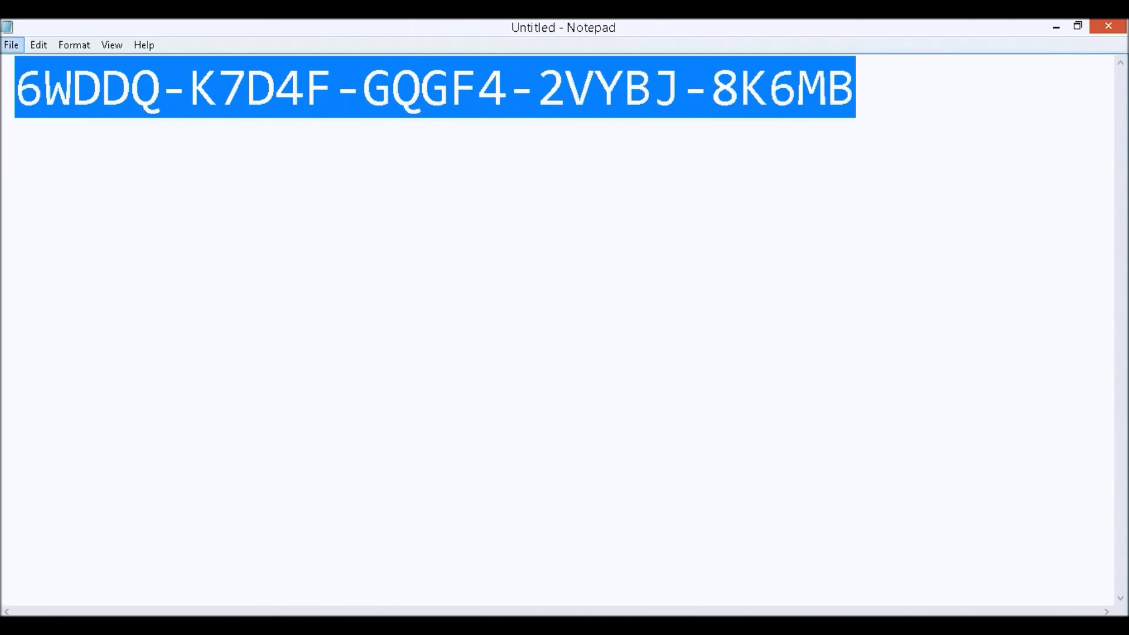